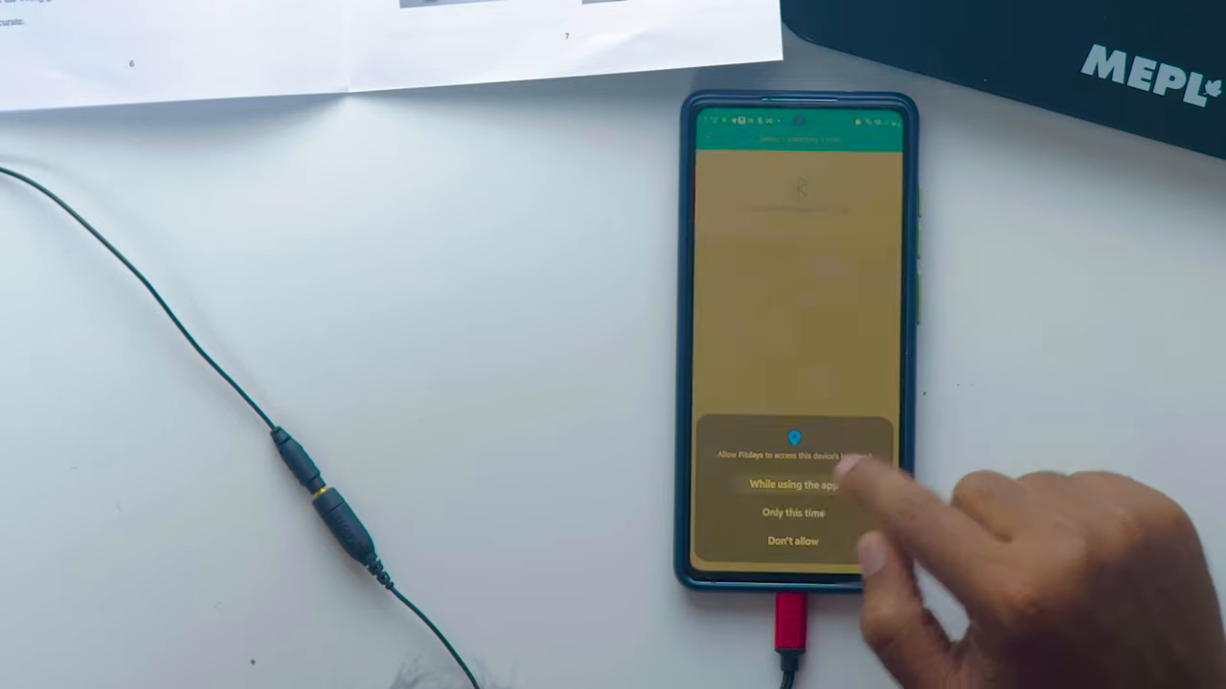
Allow location access 'While using the app' and proceed to connect the smart scale
{"action": "left_click", "coordinate": [793, 482]}
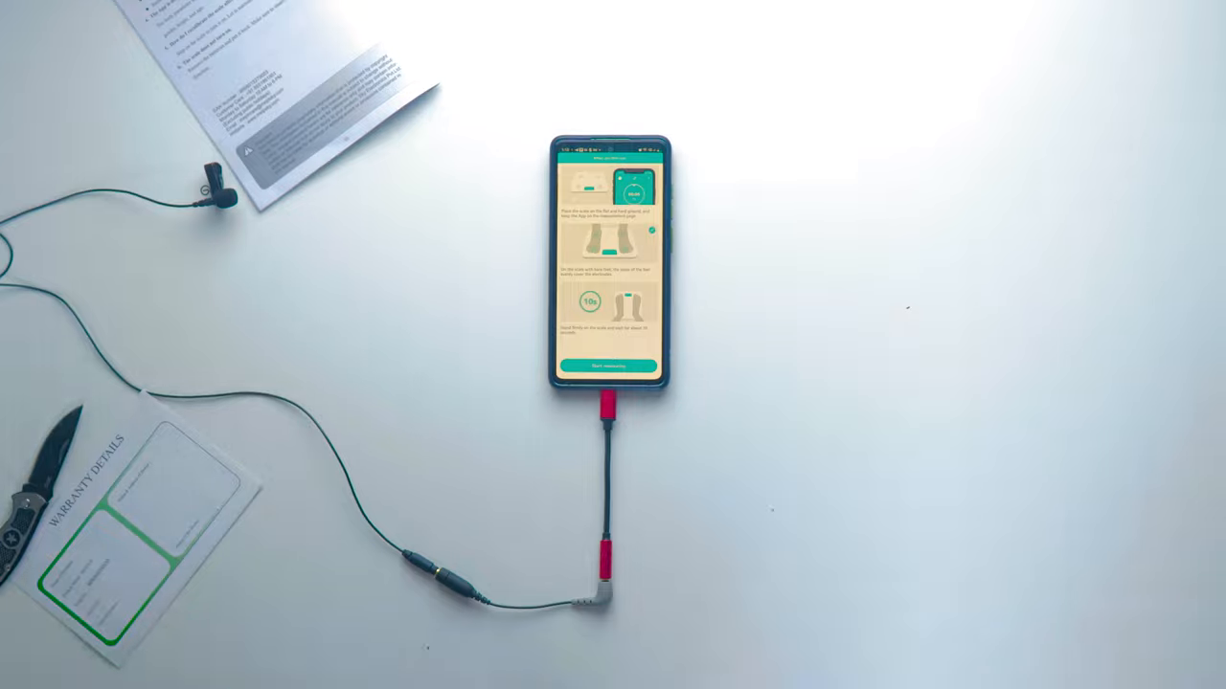
{"action": "left_click", "coordinate": [613, 366]}
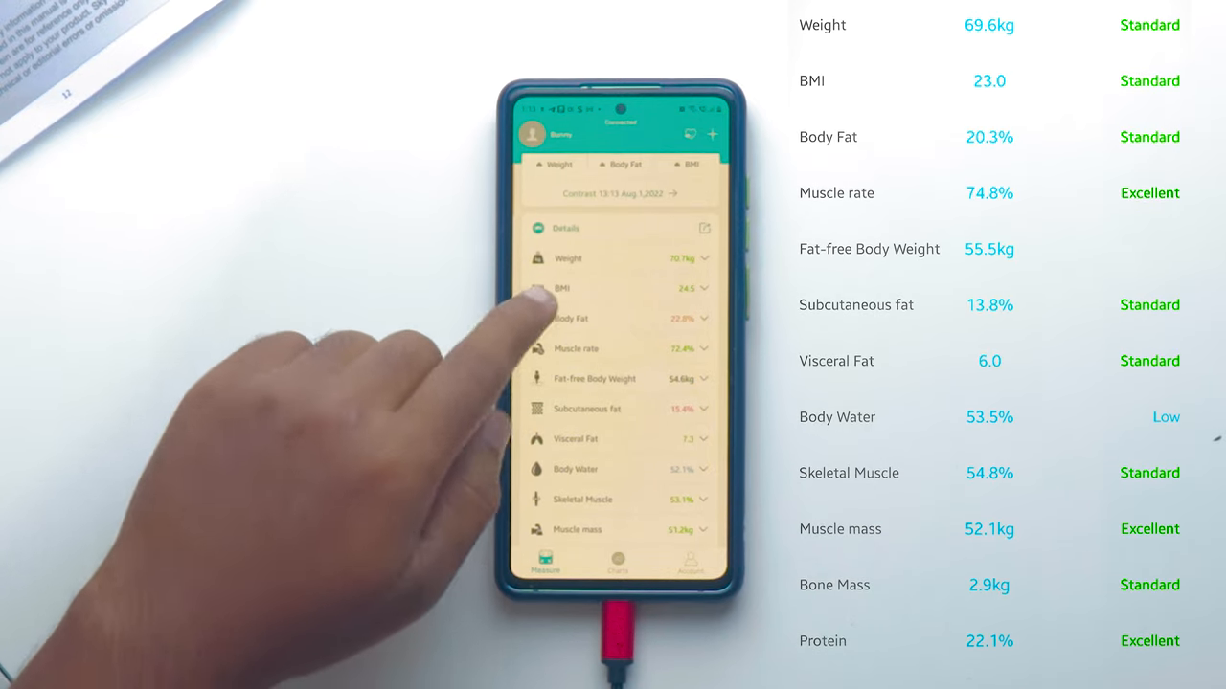
Expand the Fat-free Body Weight and Subcutaneous fat readings to show explanations and standard ranges
{"action": "left_click", "coordinate": [571, 318]}
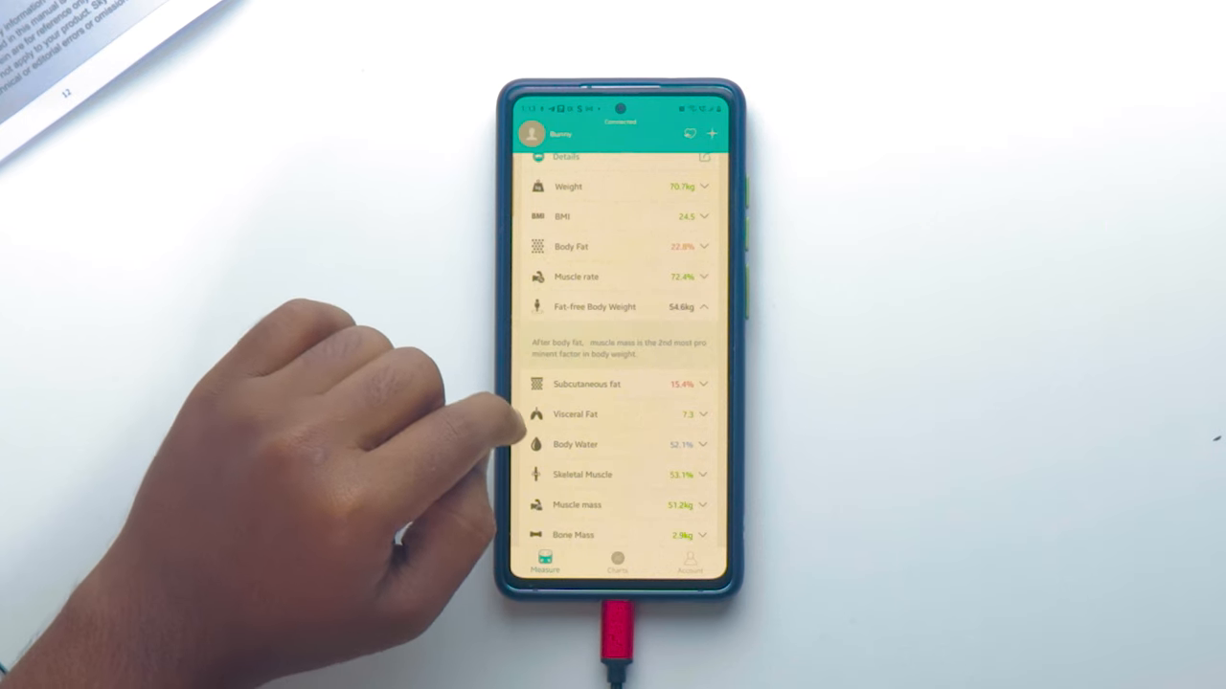
{"action": "scroll", "scroll_direction": "down", "scroll_amount": 3}
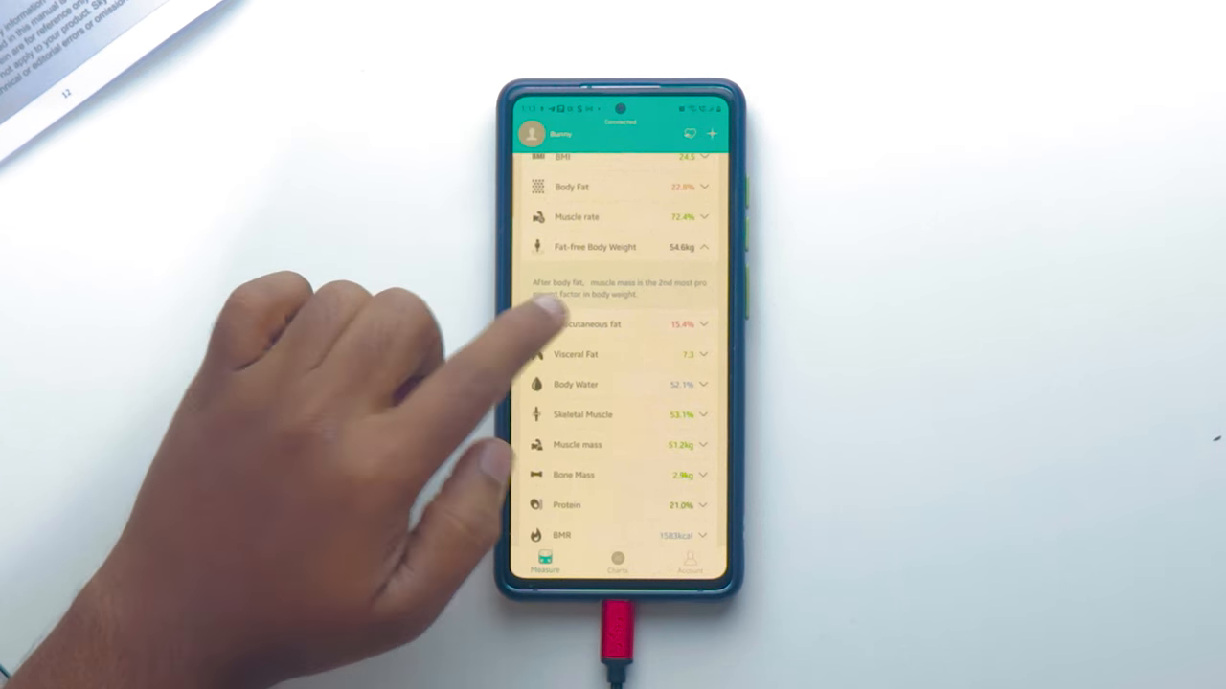
{"action": "left_click", "coordinate": [620, 324]}
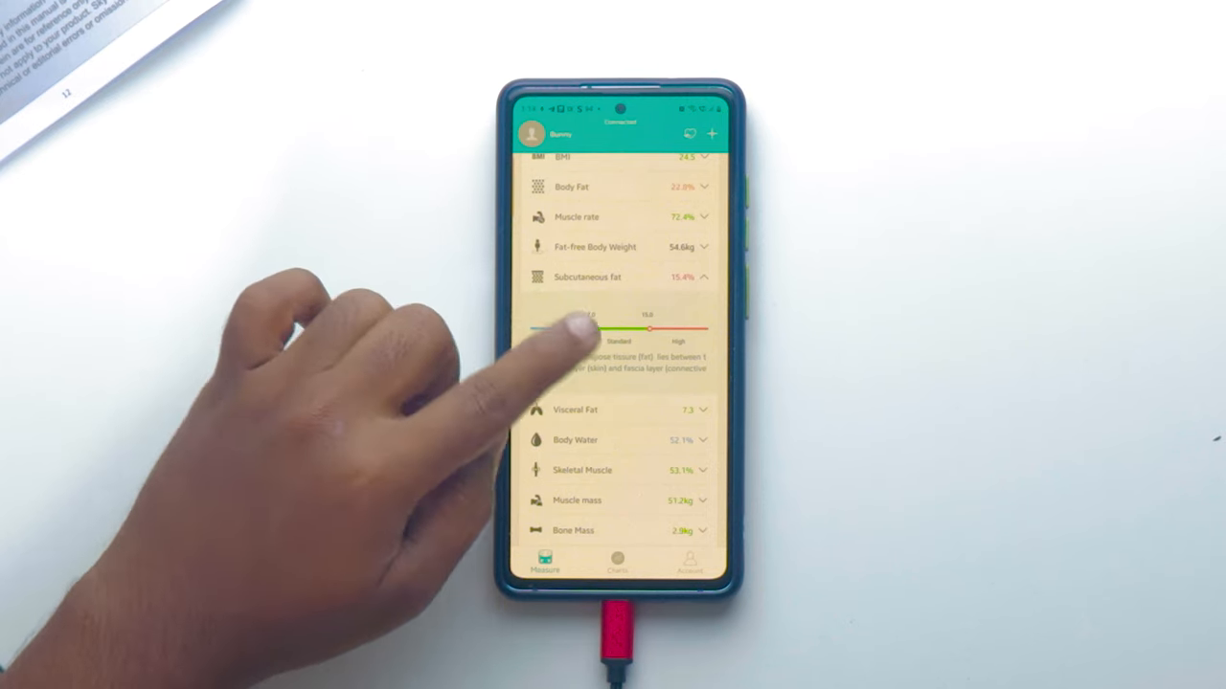
{"action": "scroll", "scroll_direction": "down", "scroll_amount": 3}
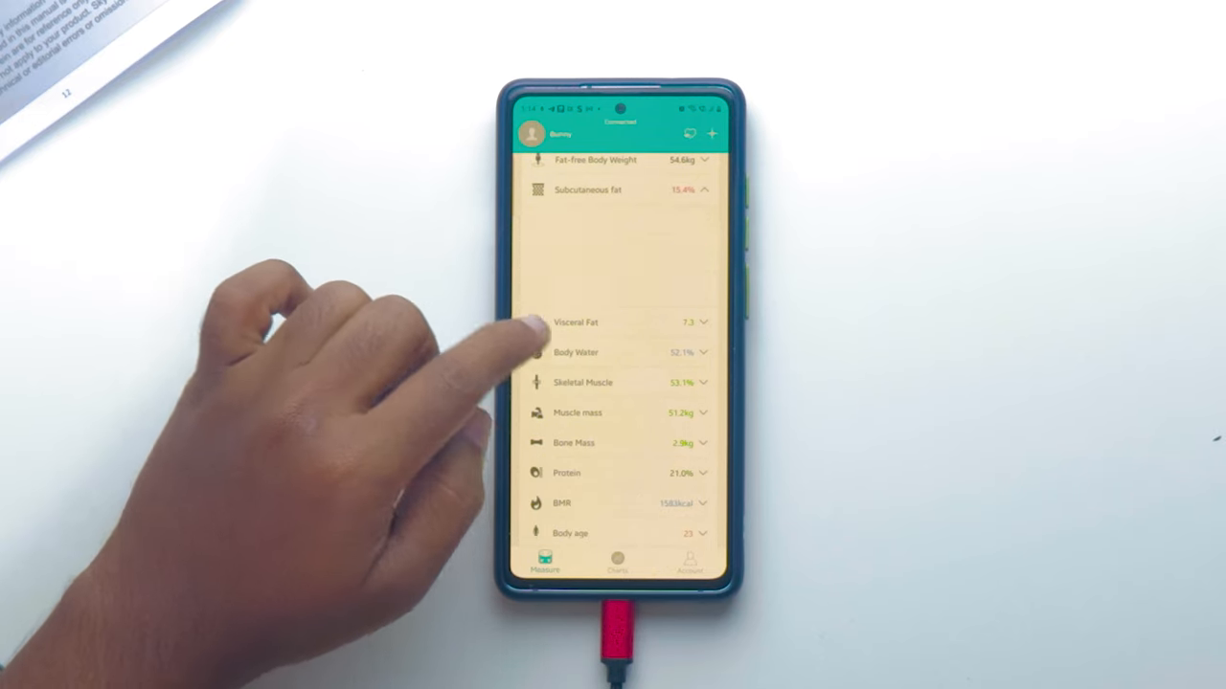